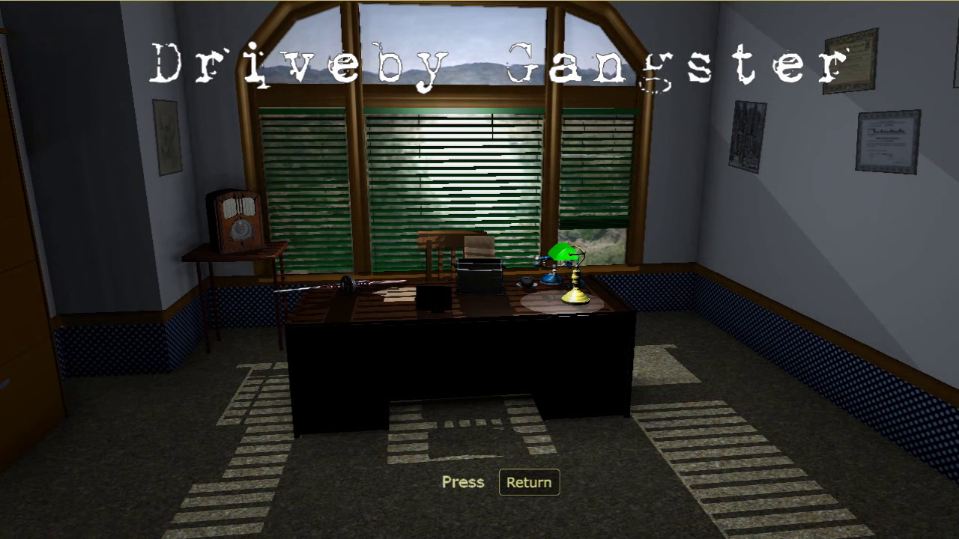
- Skip the title screen, start a new game, and let the intro story type out
key(Return)
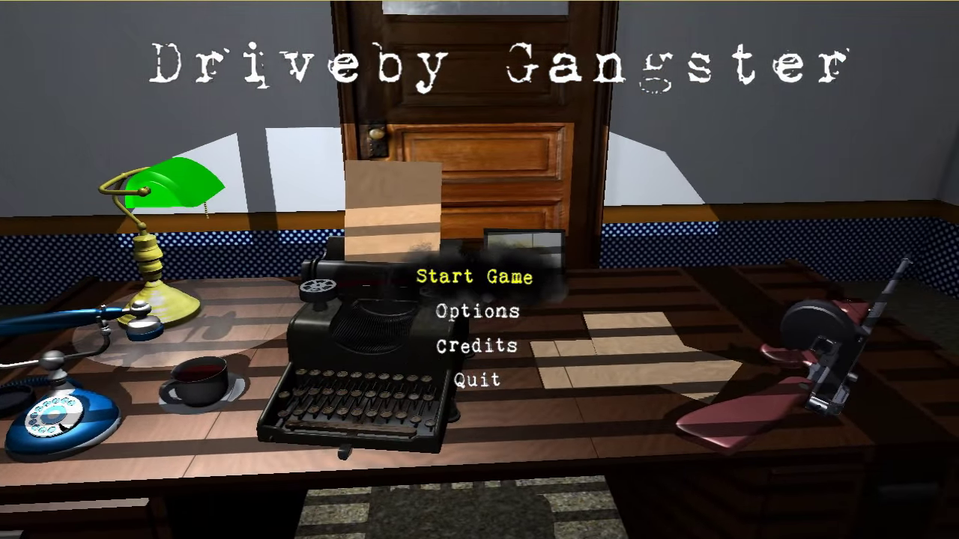
click(470, 278)
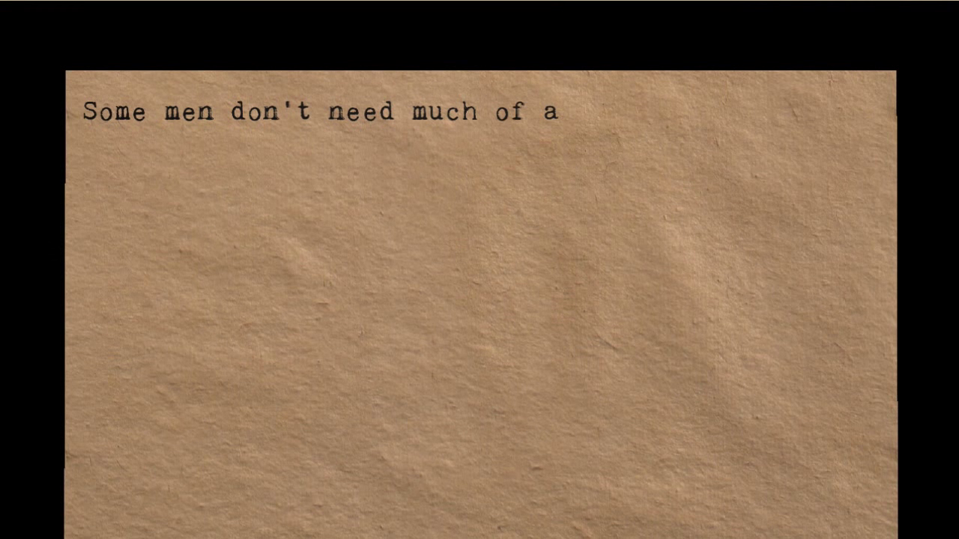
text(reason to)
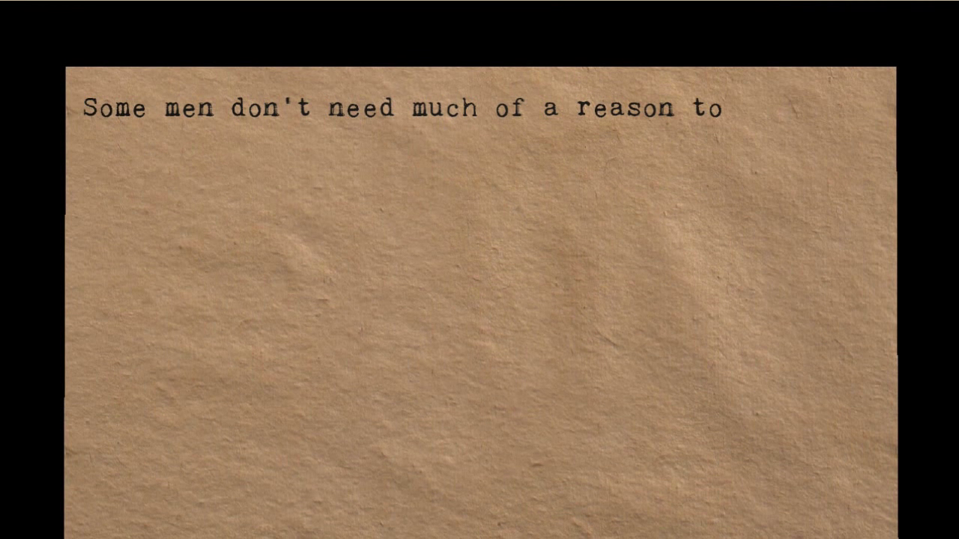
text(pick up a gun.)
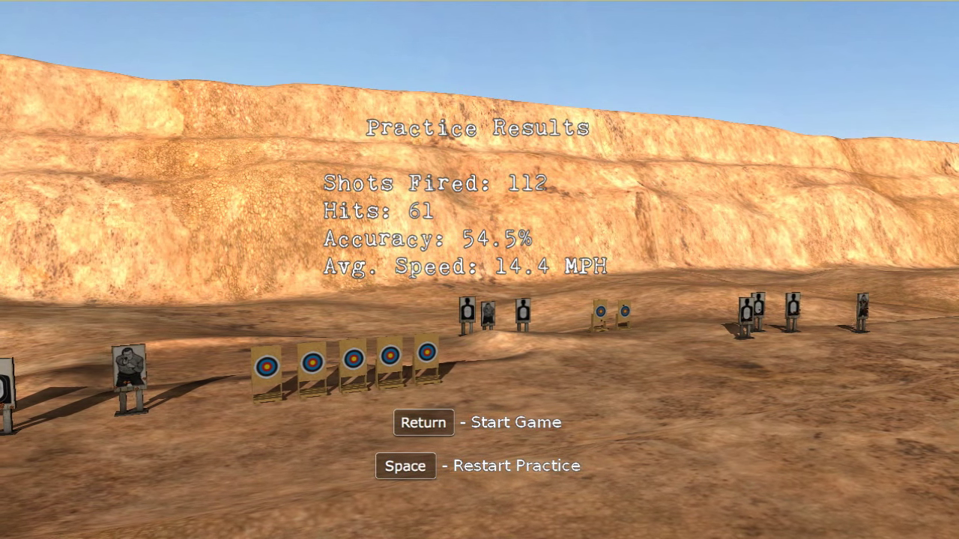
- Leave the practice results screen to begin the main street drive-by mission
key(Return)
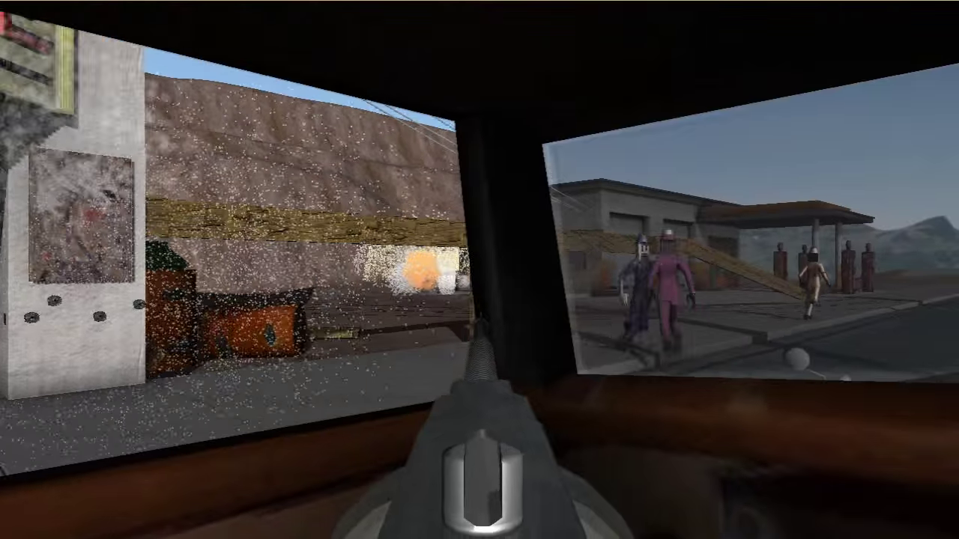
mouse_move(480, 270)
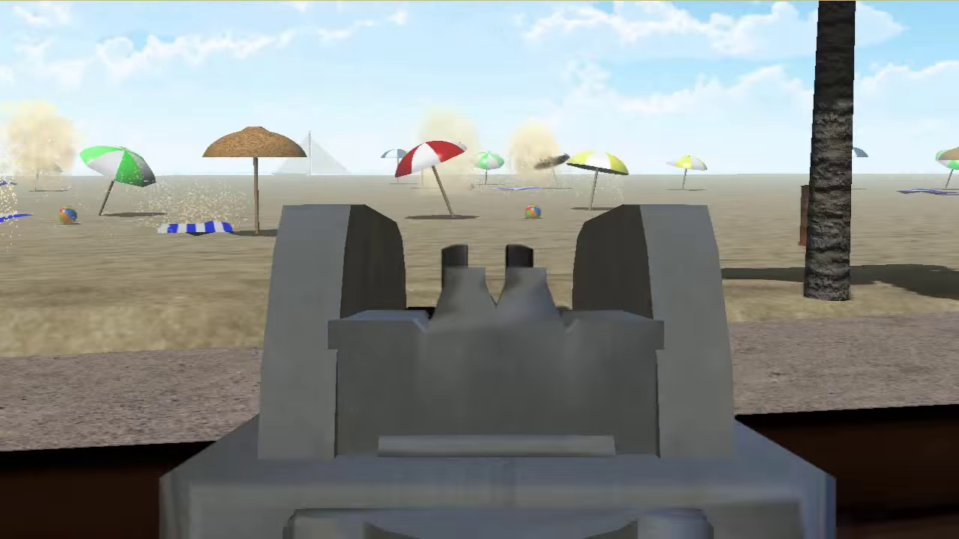
- Fire the tommy gun at targets across the beach while driving
click(480, 270)
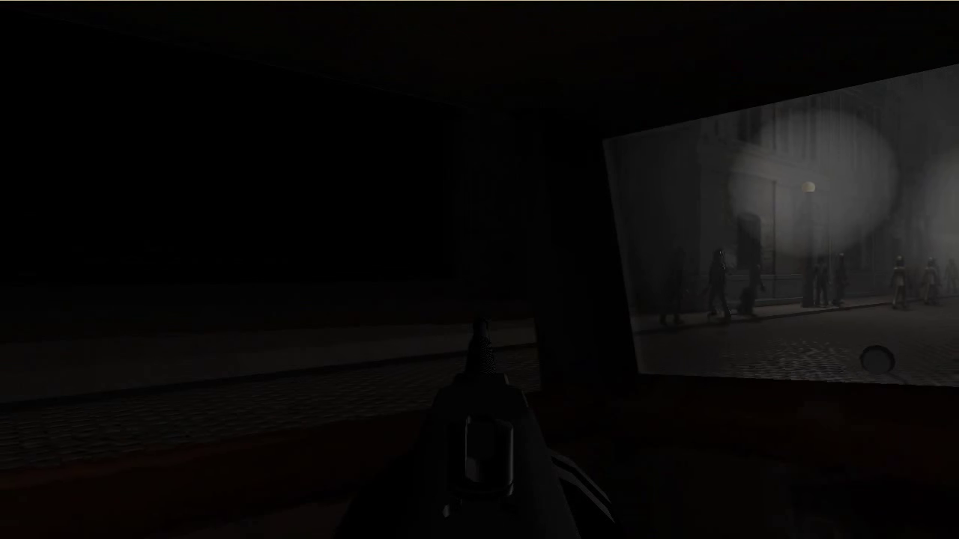
- Shoot at gangsters on the sidewalk of the foggy night street
click(480, 270)
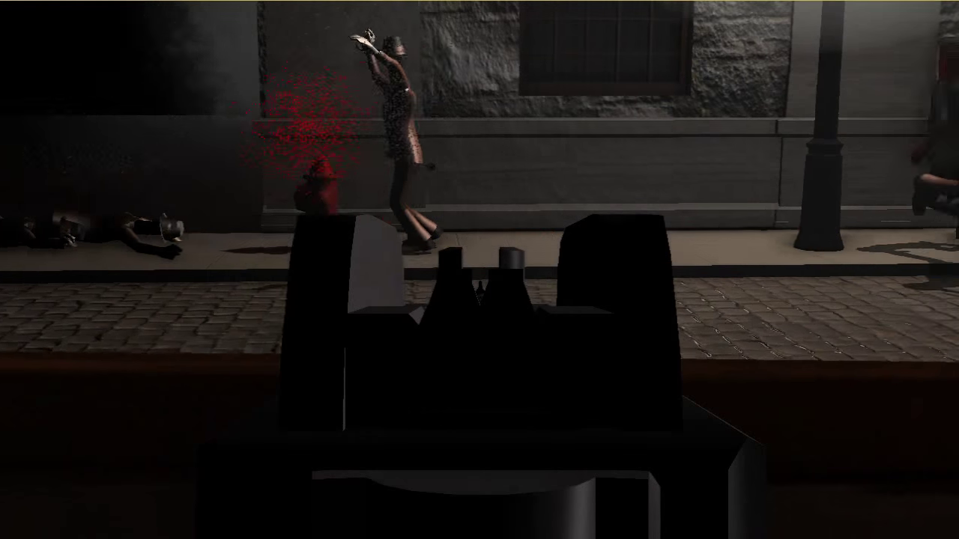